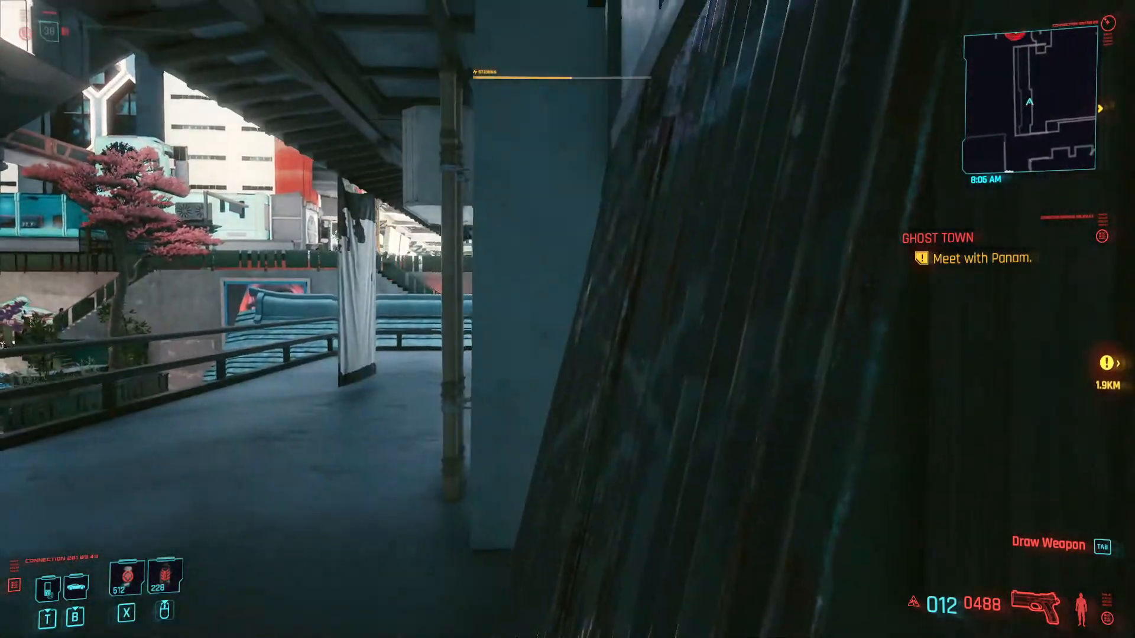
pyautogui.moveTo(567, 319)
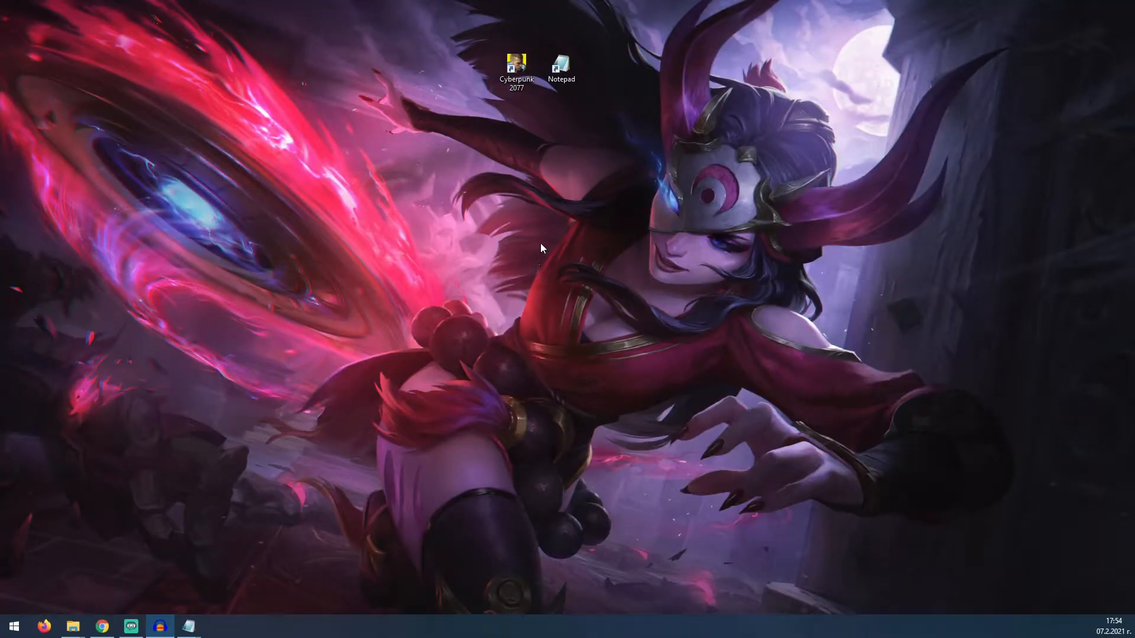
pyautogui.moveTo(537, 243)
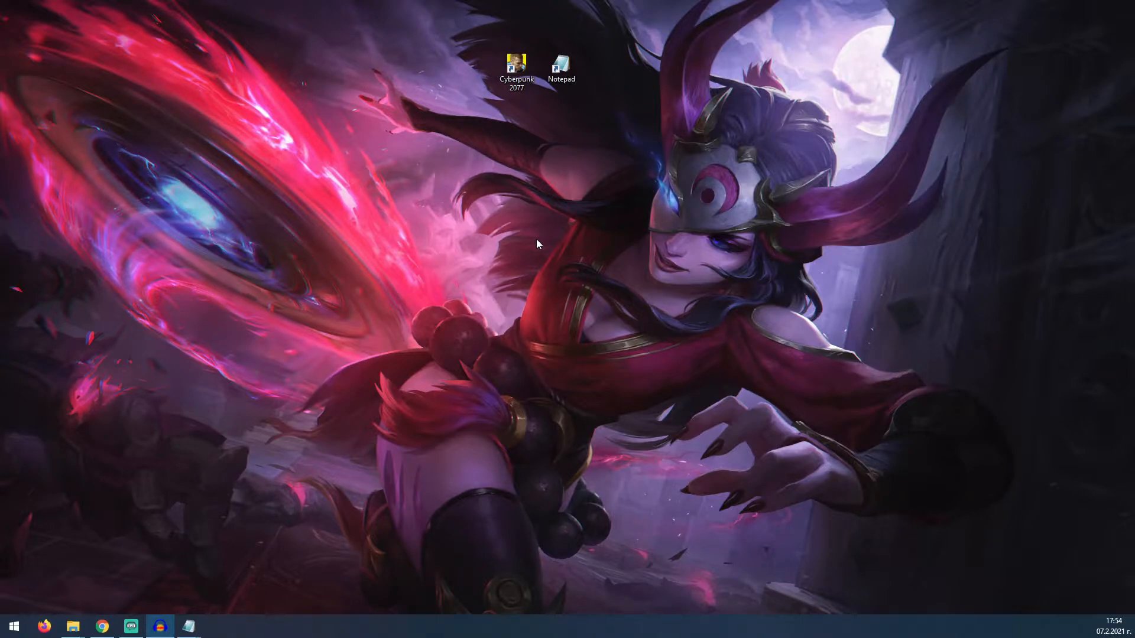
pyautogui.moveTo(550, 181)
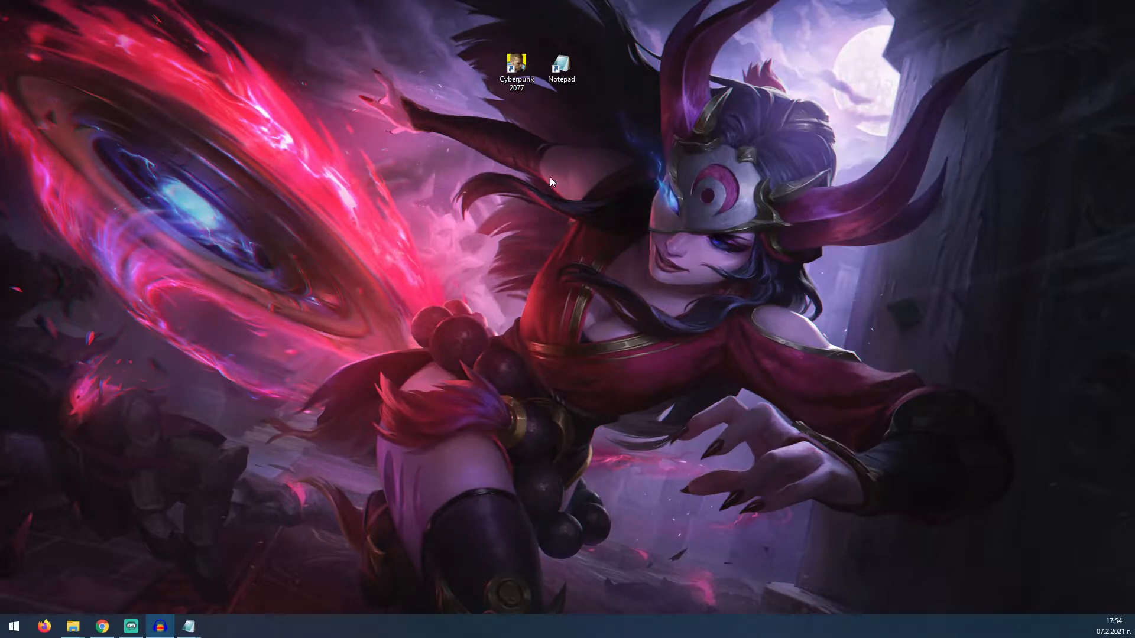
pyautogui.moveTo(504, 185)
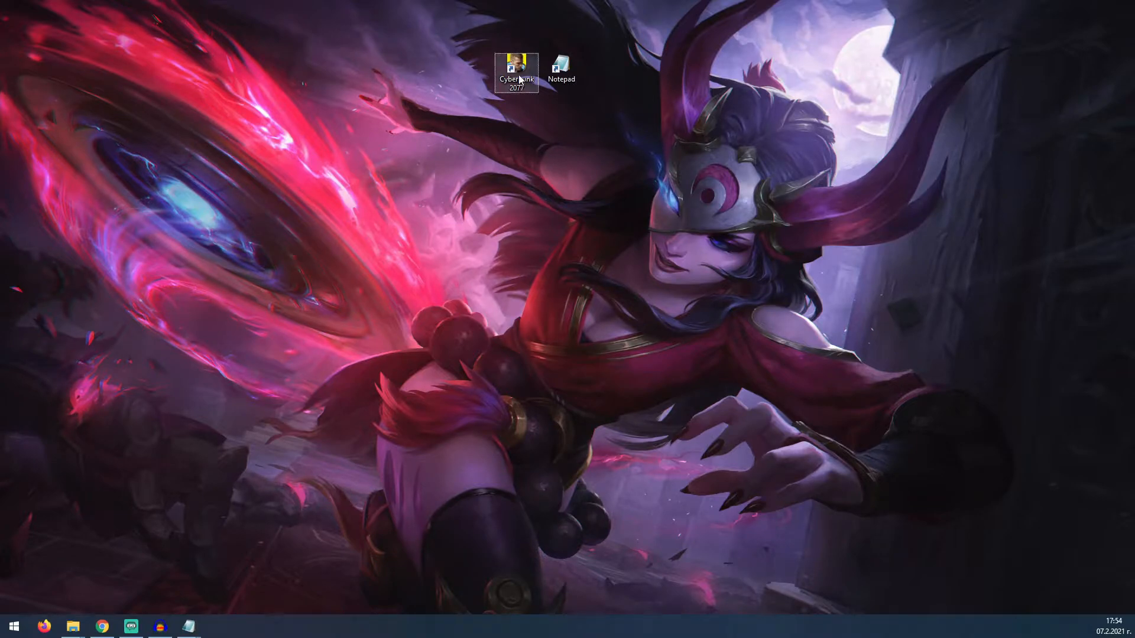
pyautogui.moveTo(516, 68)
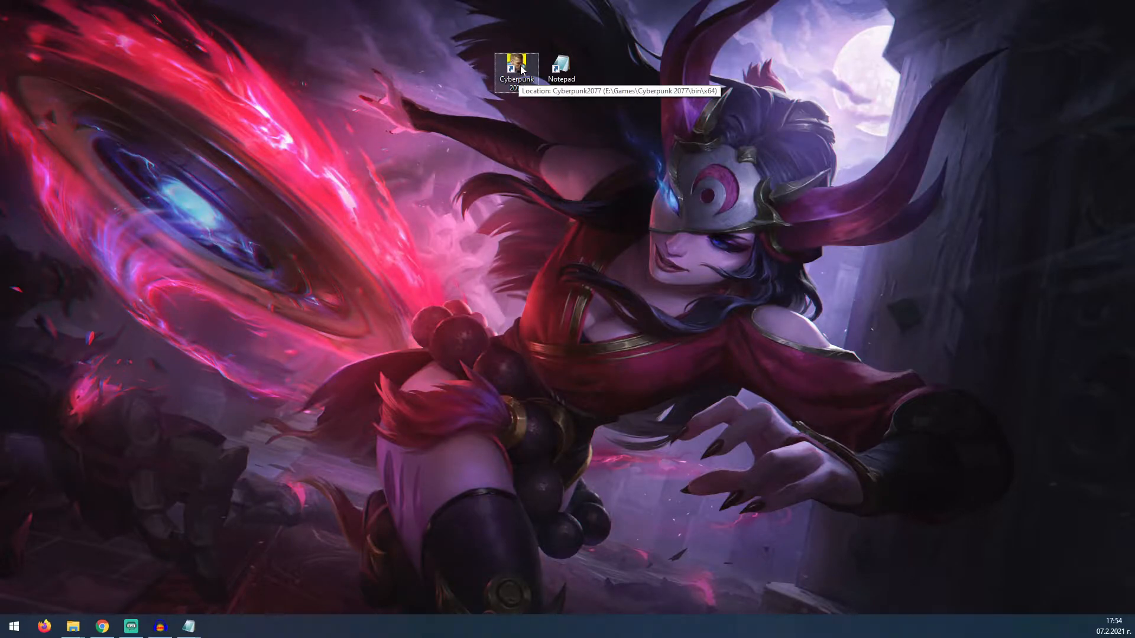
pyautogui.moveTo(517, 68)
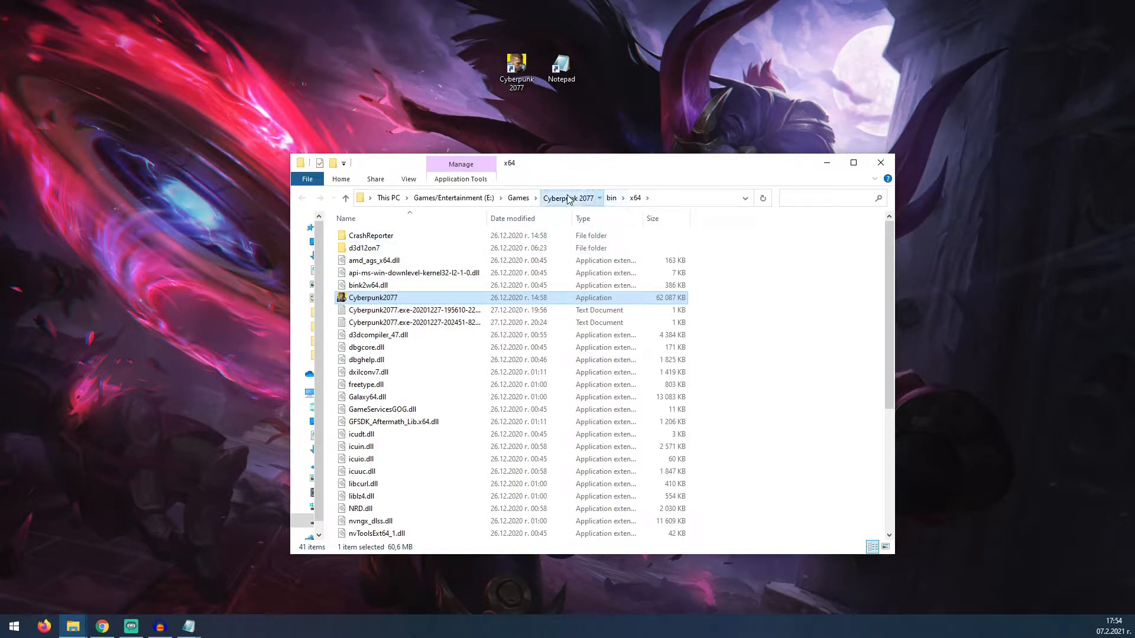
# Navigate from the Cyberpunk 2077 install folder into r6 and then its config folder.
pyautogui.click(568, 198)
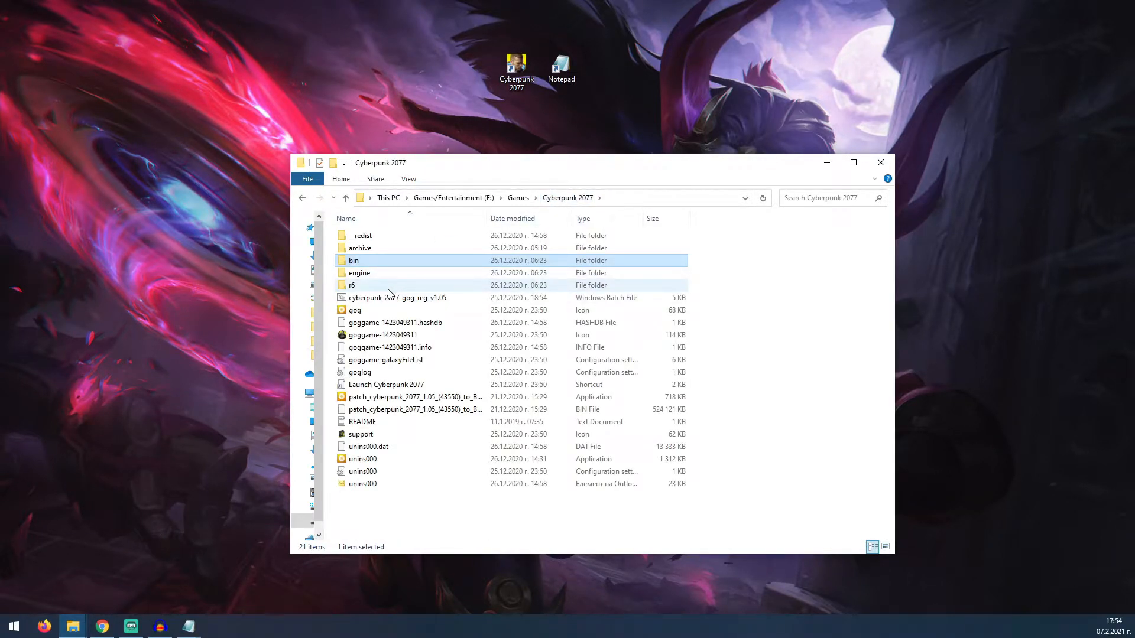
pyautogui.doubleClick(352, 285)
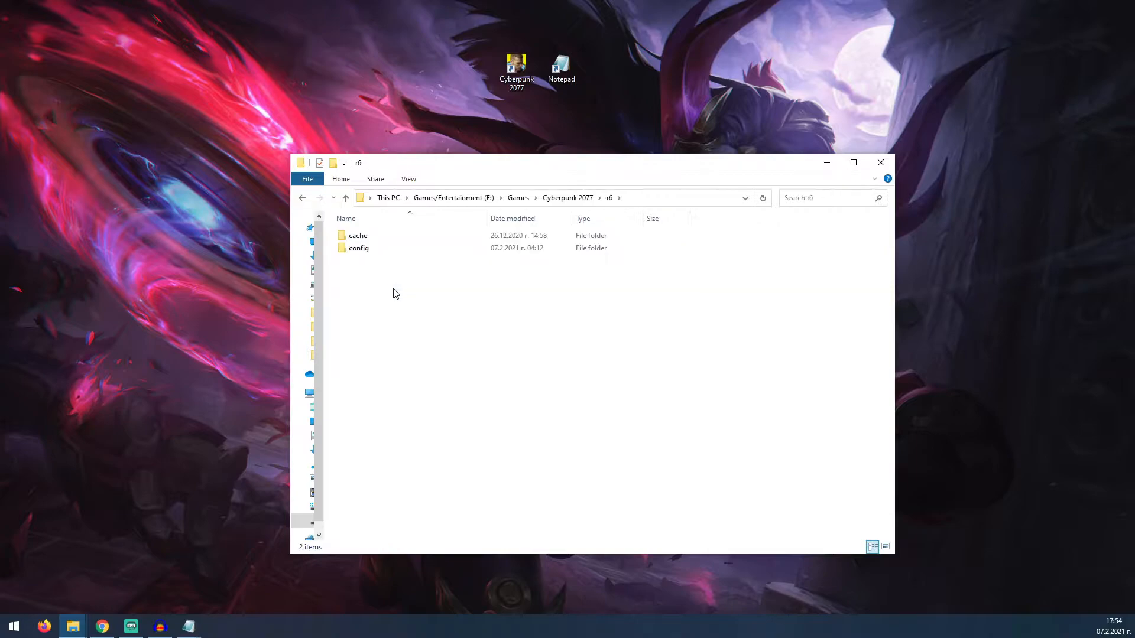
pyautogui.doubleClick(358, 247)
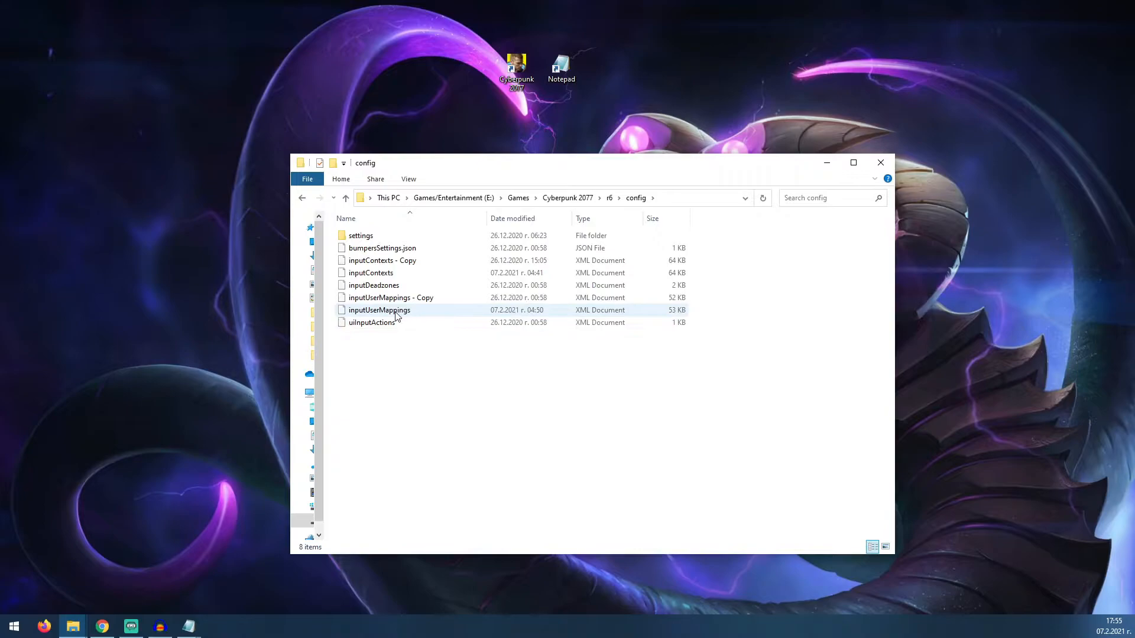
pyautogui.moveTo(371, 322)
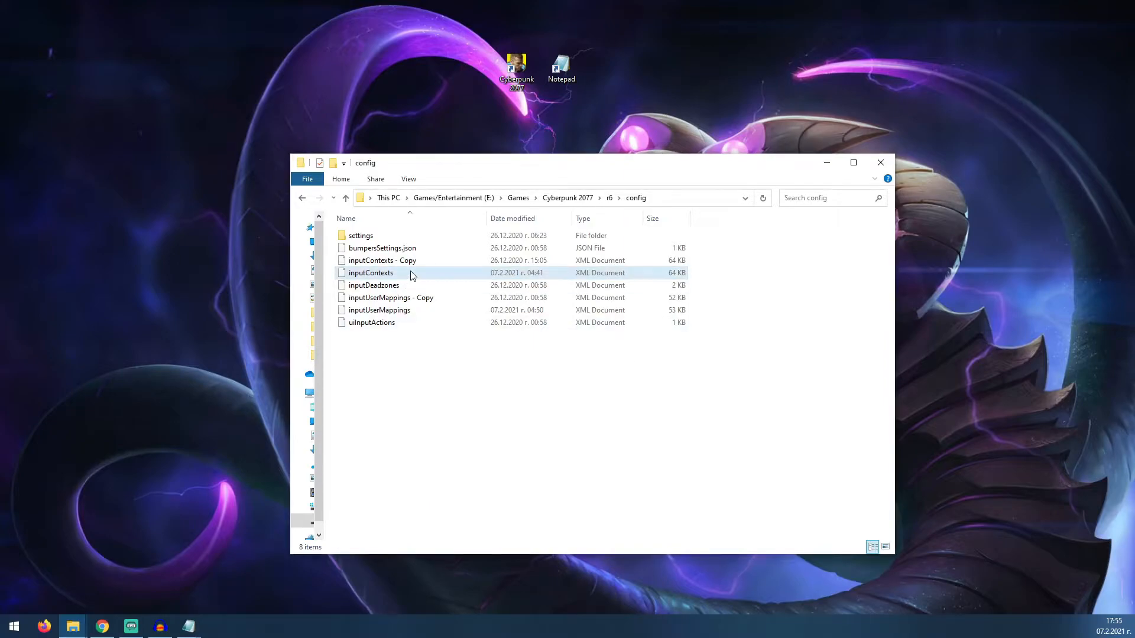
pyautogui.moveTo(400, 276)
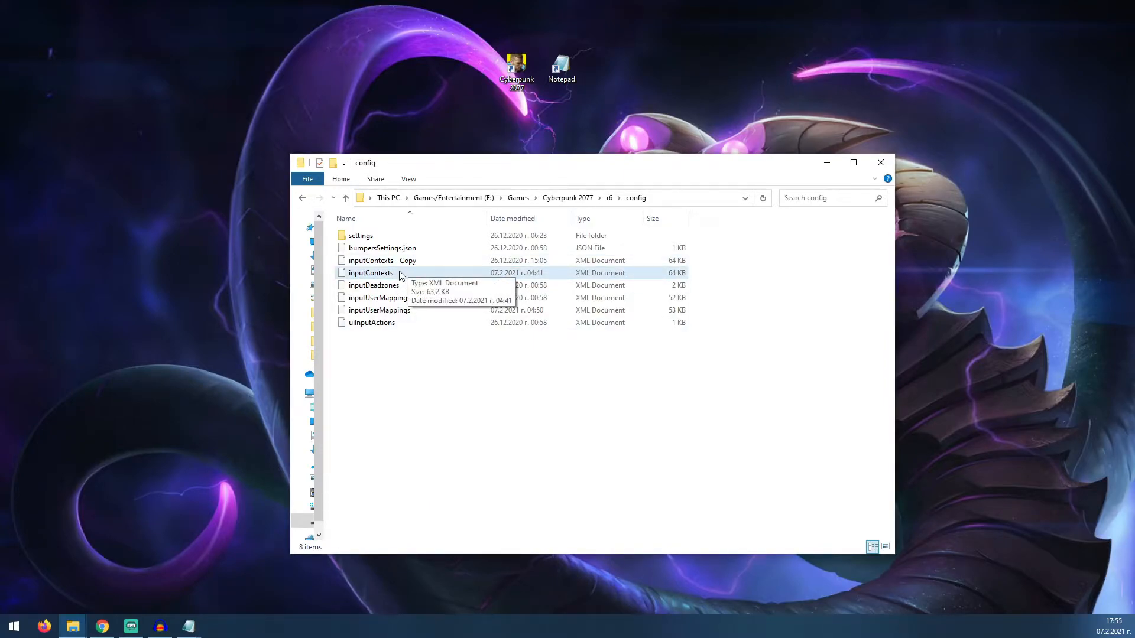
# Open inputContexts in Notepad after dismissing the no-associated-app error.
pyautogui.click(370, 273)
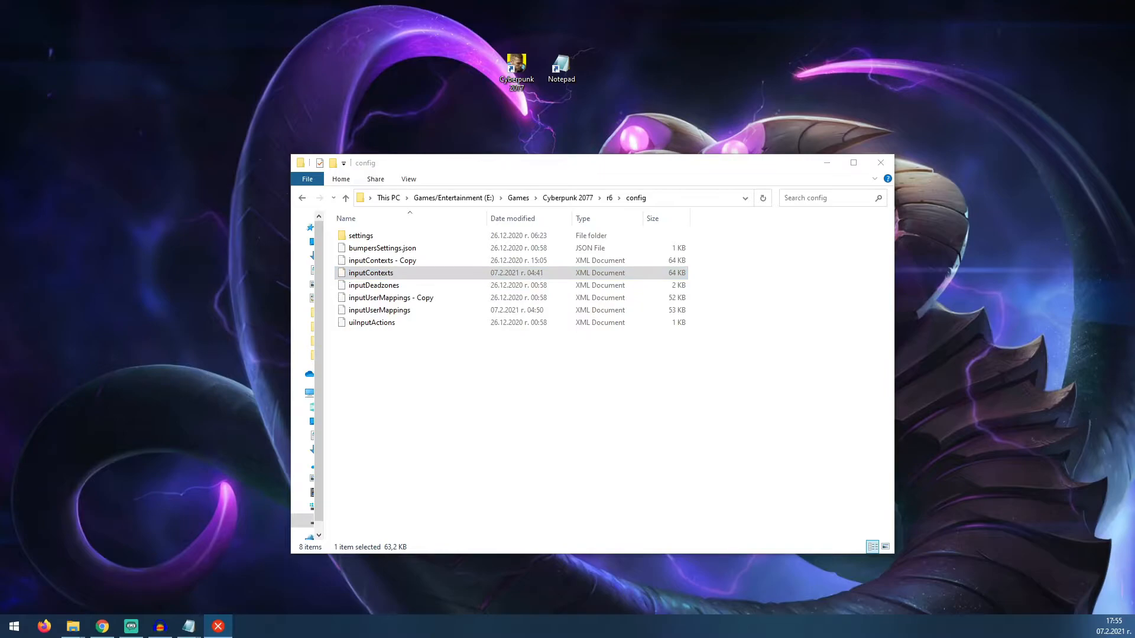
pyautogui.doubleClick(370, 273)
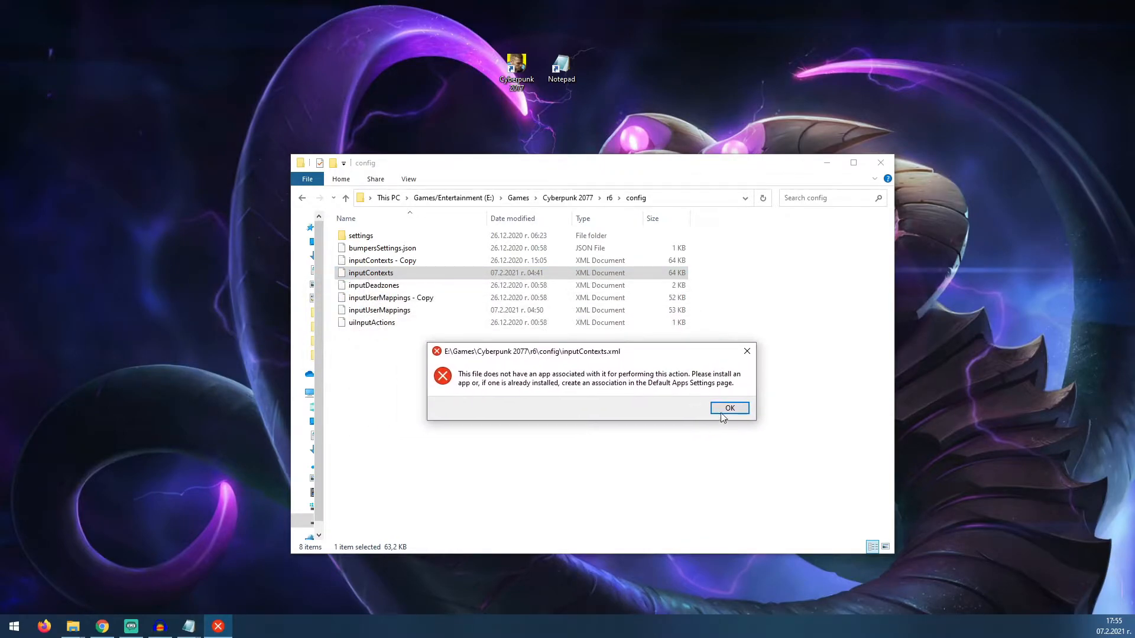
pyautogui.click(730, 408)
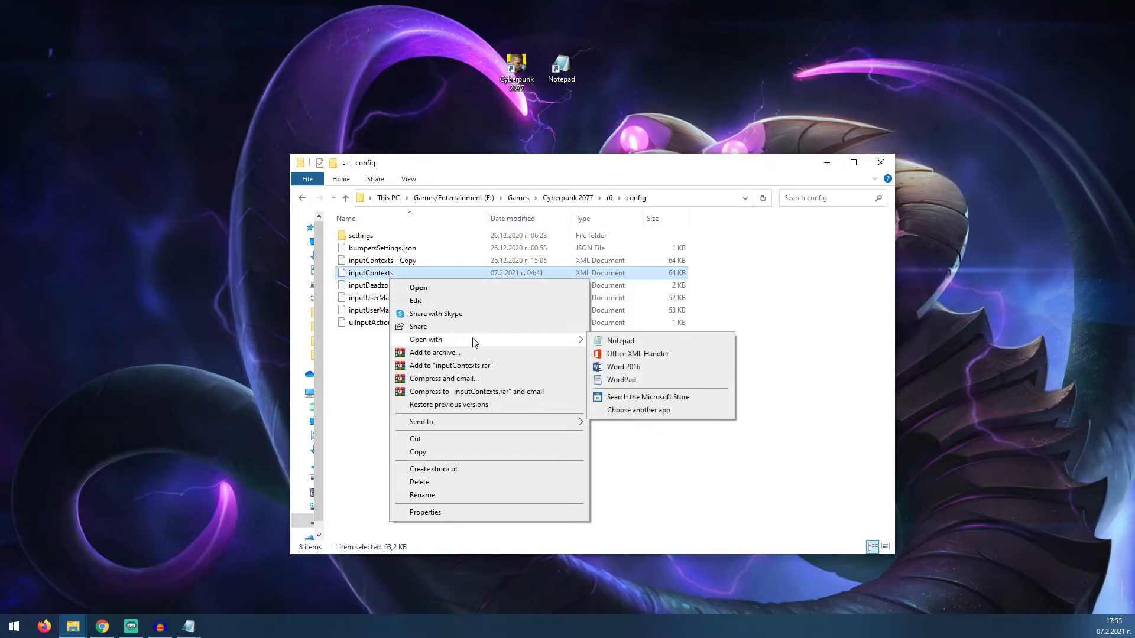
pyautogui.click(620, 341)
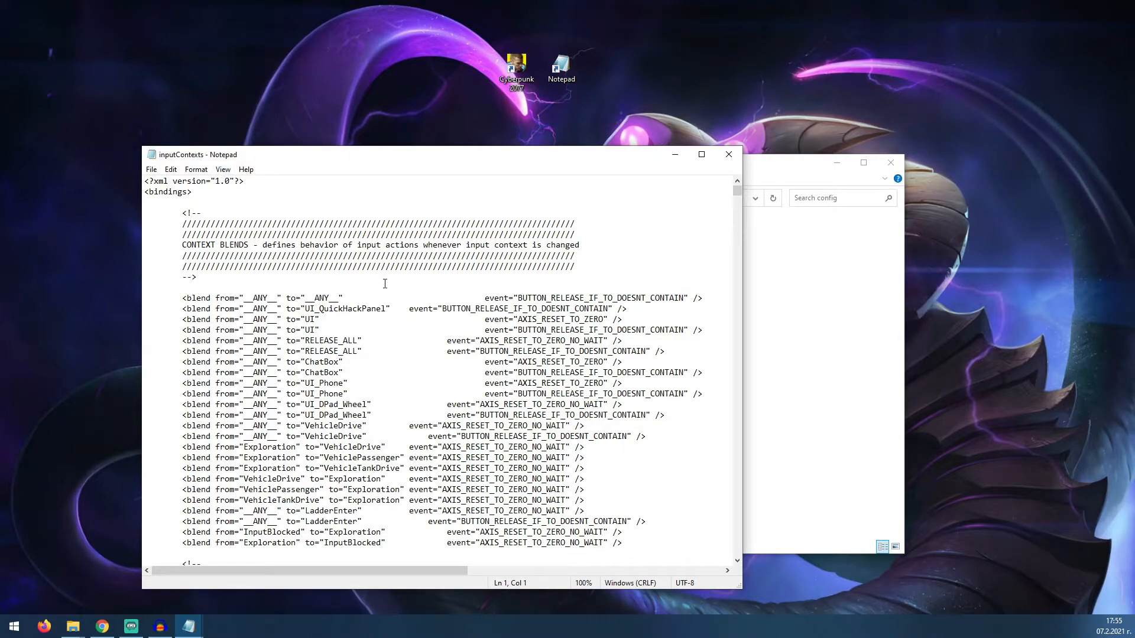
# Search the file for "MULTI" to reach the Hold and Multitap Actions section.
pyautogui.scroll(-3)
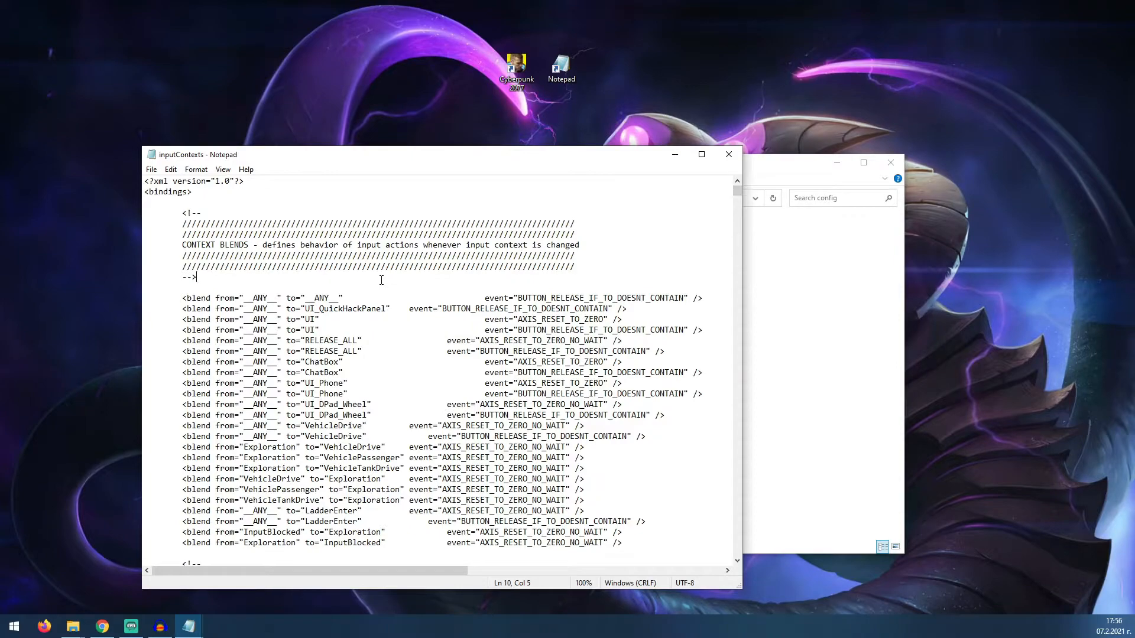
pyautogui.press('Ctrl+f')
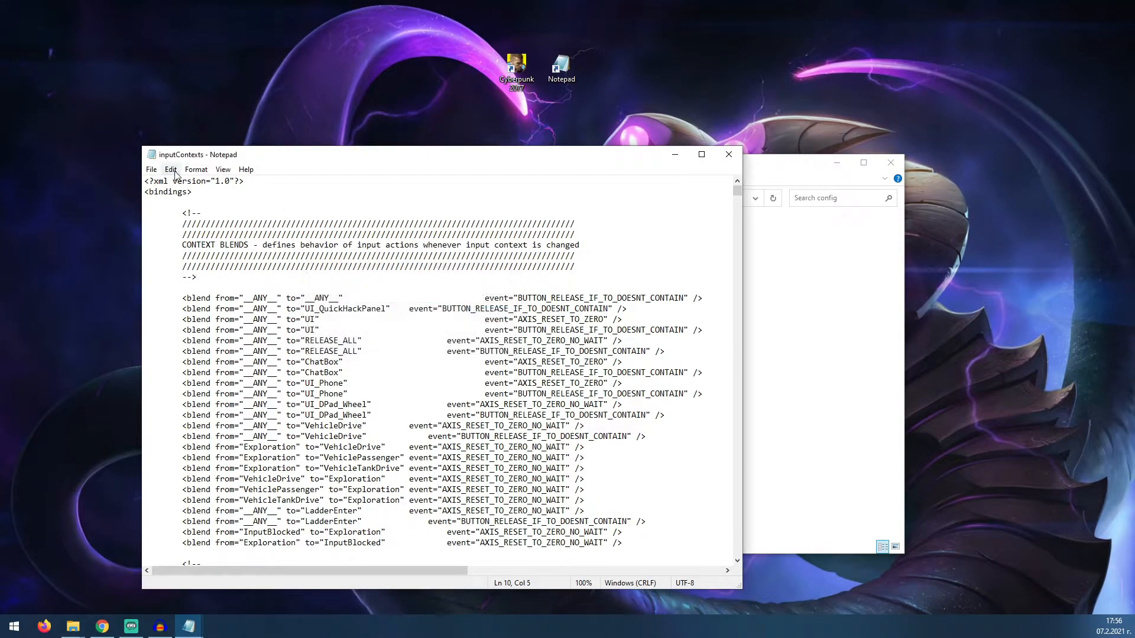
pyautogui.click(195, 169)
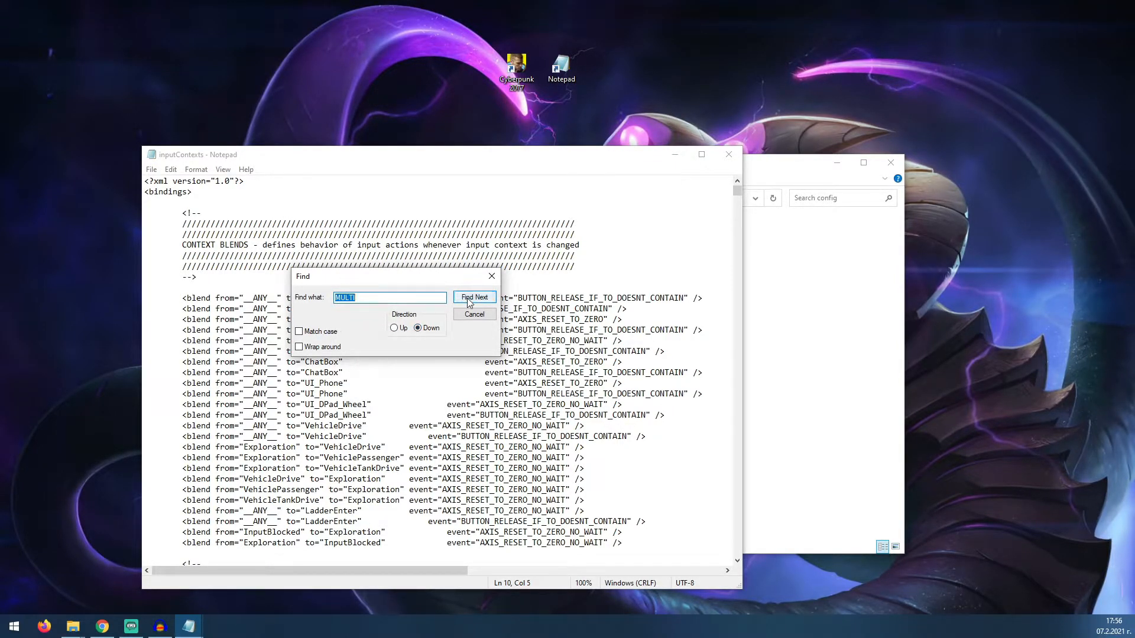
pyautogui.click(474, 298)
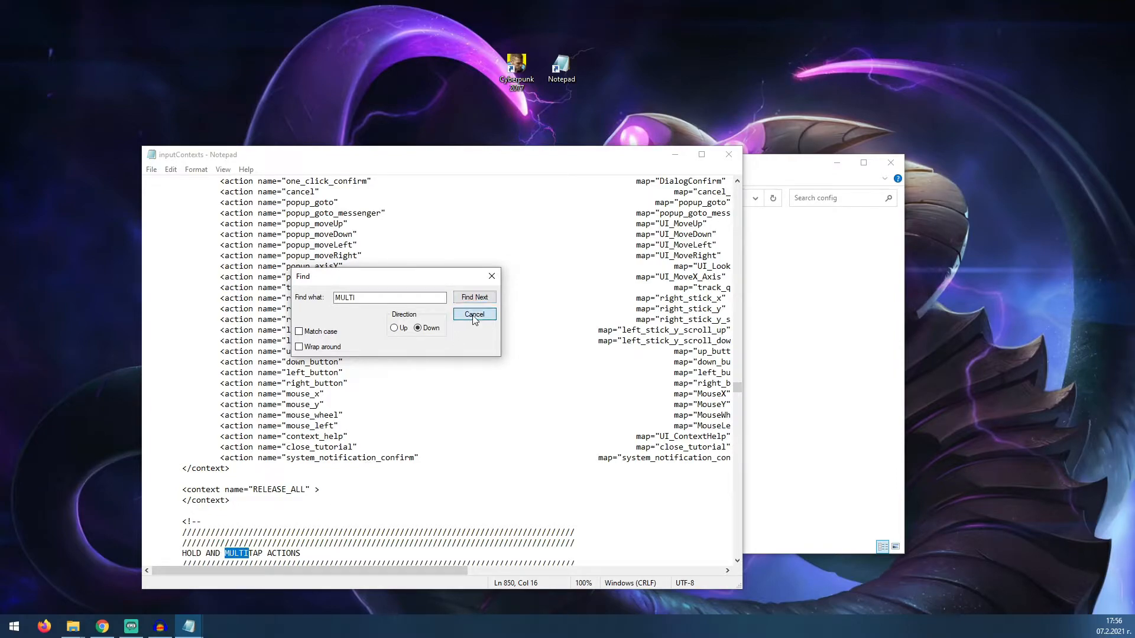
pyautogui.click(474, 315)
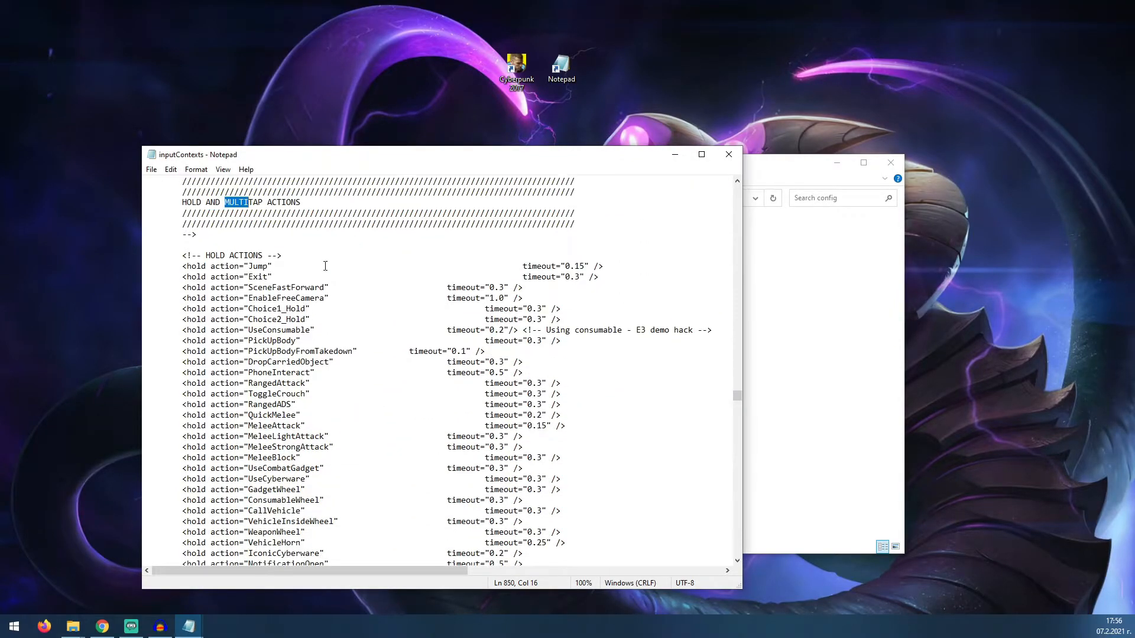
# Review the DodgeForward and DodgeRight multitap count values, then return to the config folder window.
pyautogui.scroll(-3)
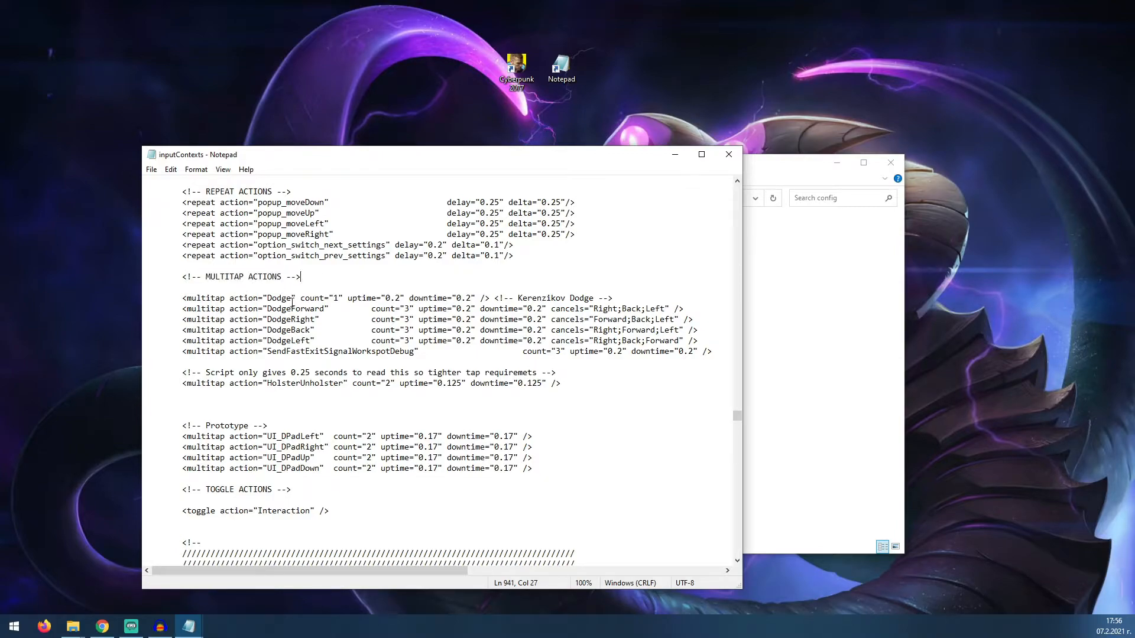
pyautogui.moveTo(272, 309); pyautogui.dragTo(334, 319)
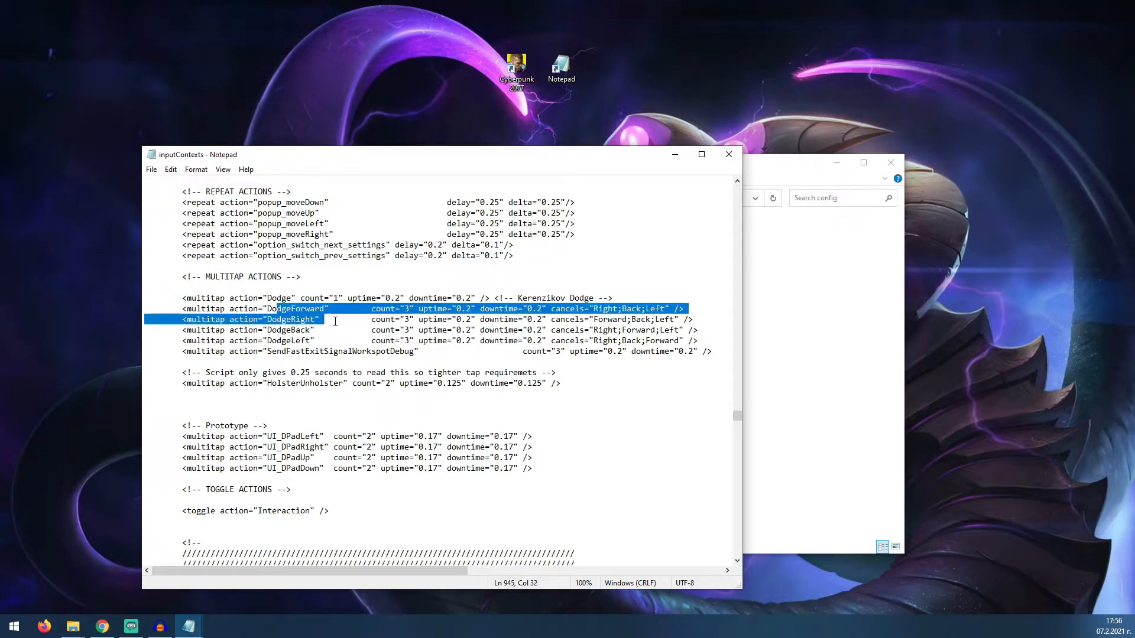
pyautogui.click(331, 319)
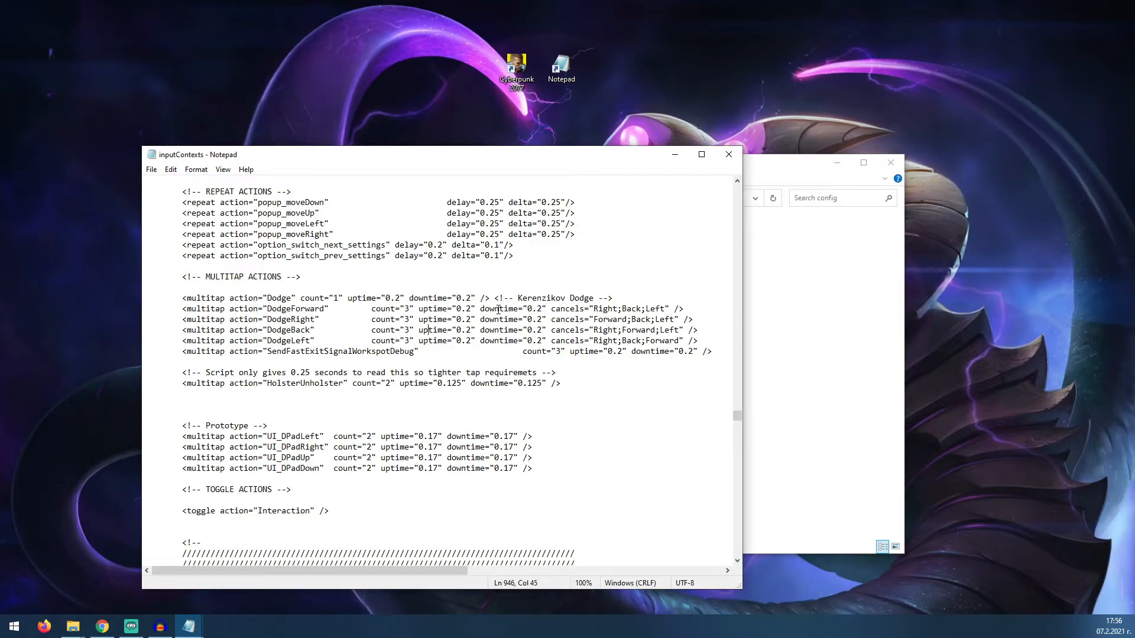
pyautogui.doubleClick(317, 308)
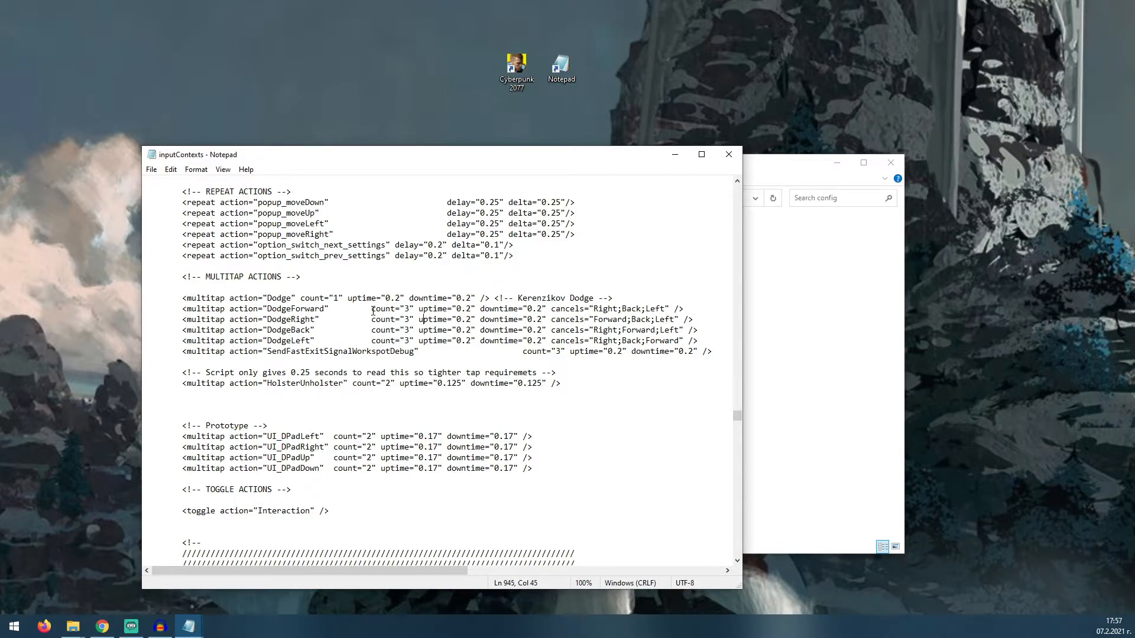
pyautogui.doubleClick(406, 308)
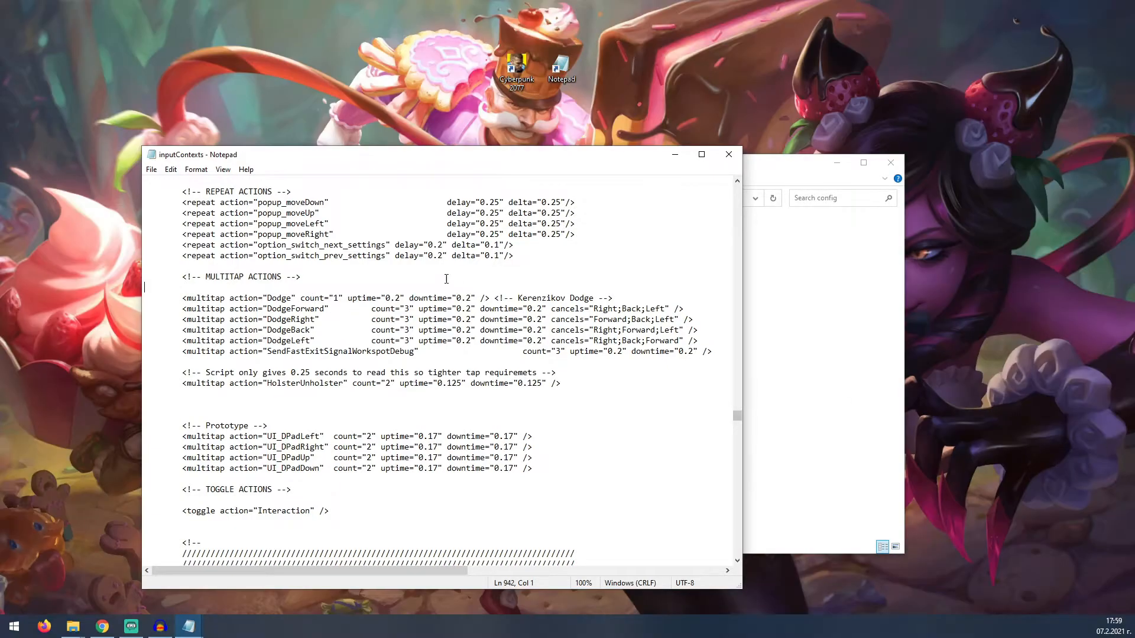
pyautogui.click(150, 169)
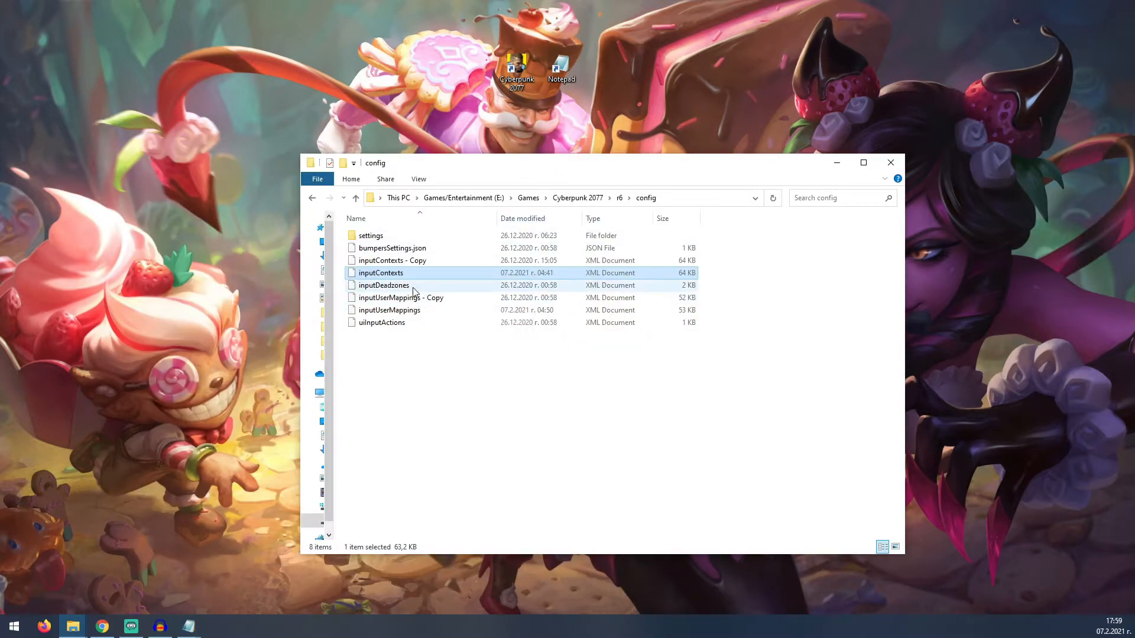
# Open inputUserMappings in Notepad via Open with from its context menu.
pyautogui.rightClick(389, 310)
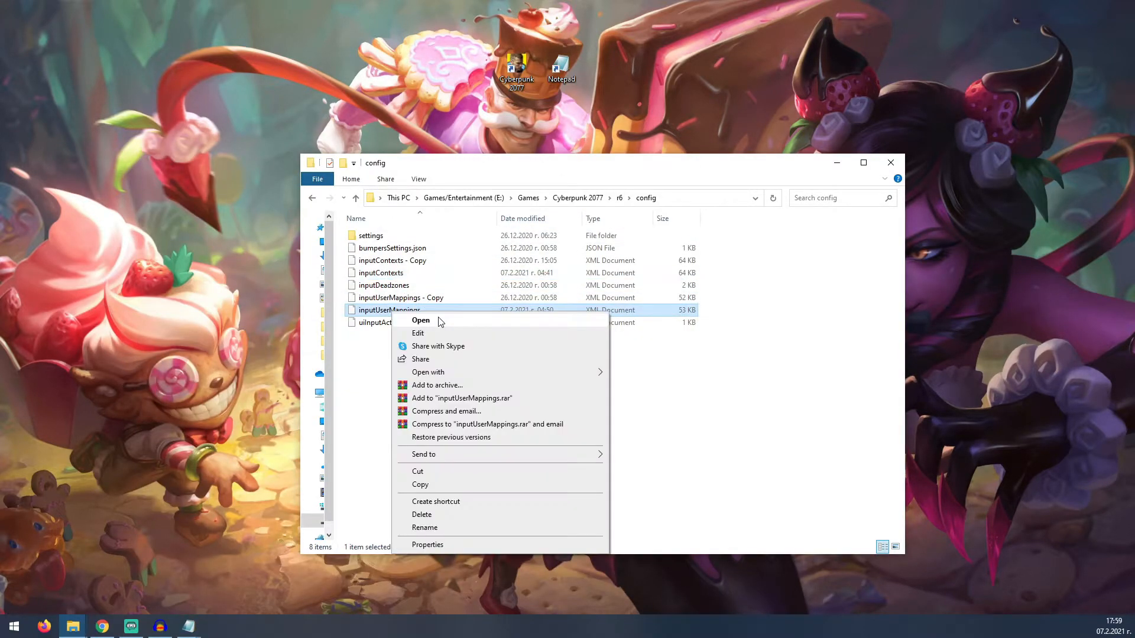
pyautogui.click(428, 373)
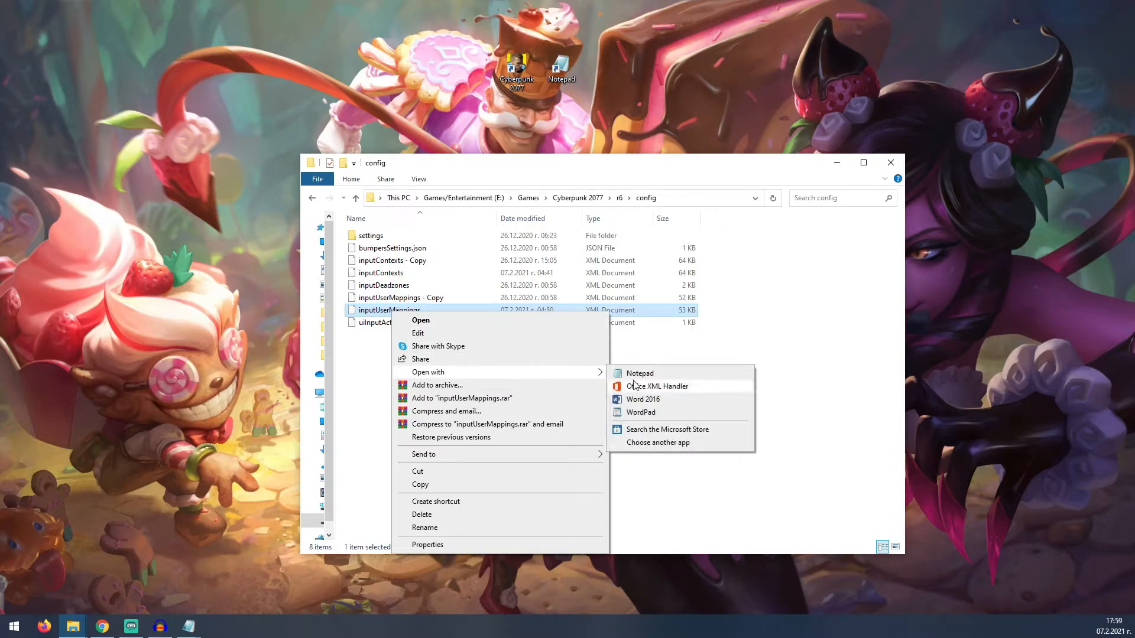
pyautogui.click(640, 372)
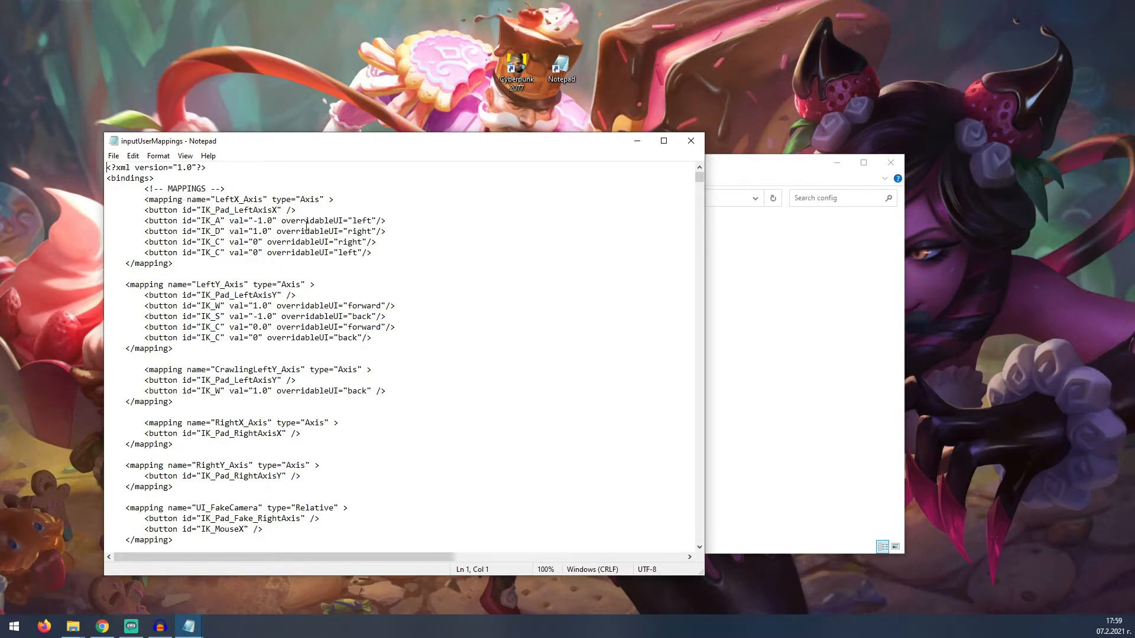
pyautogui.moveTo(192, 199); pyautogui.dragTo(173, 402)
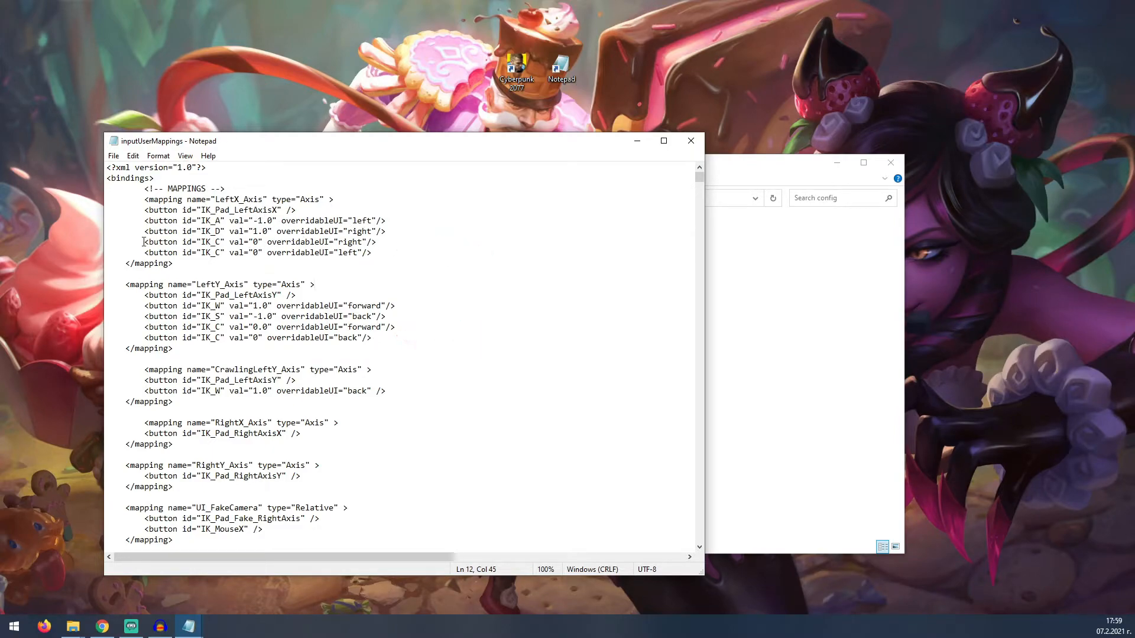
pyautogui.click(192, 252)
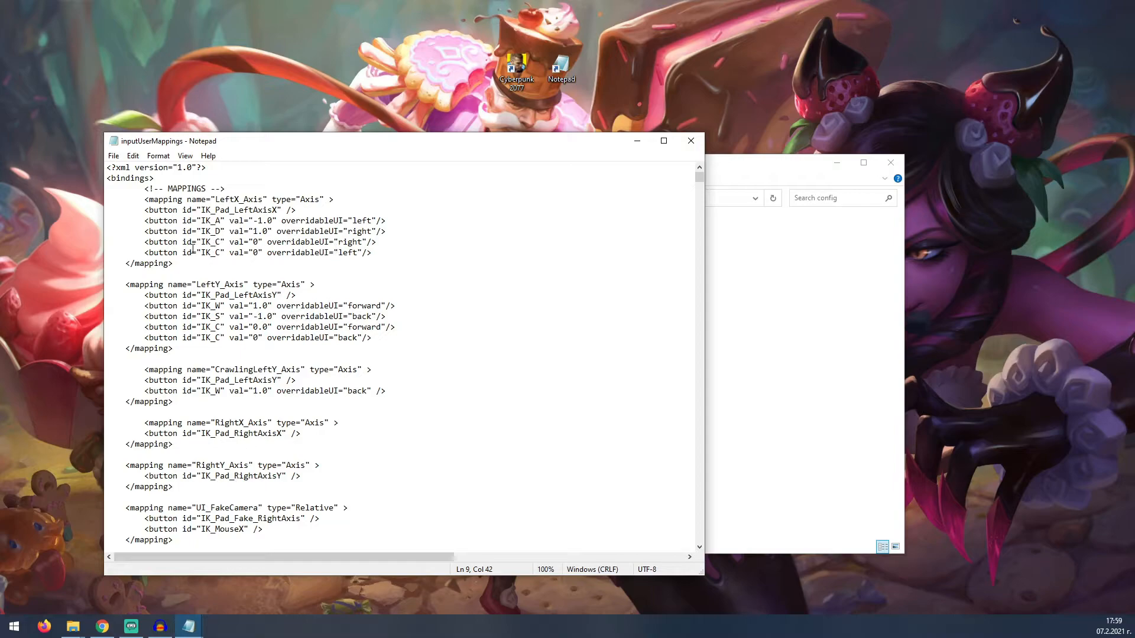
pyautogui.tripleClick(253, 241)
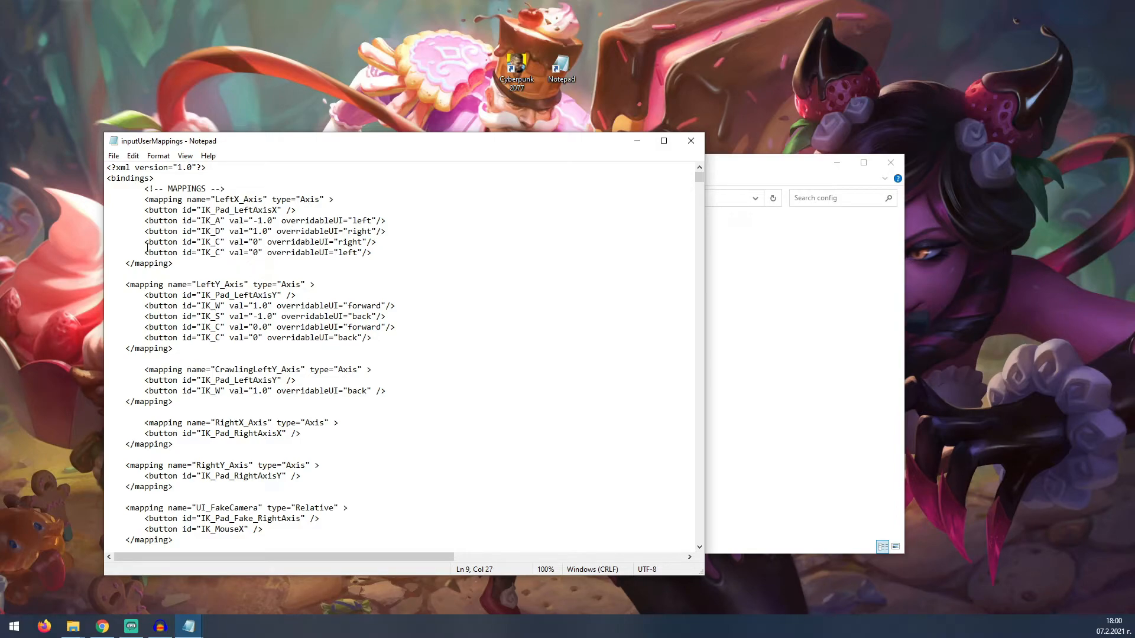
pyautogui.moveTo(144, 241); pyautogui.dragTo(371, 253)
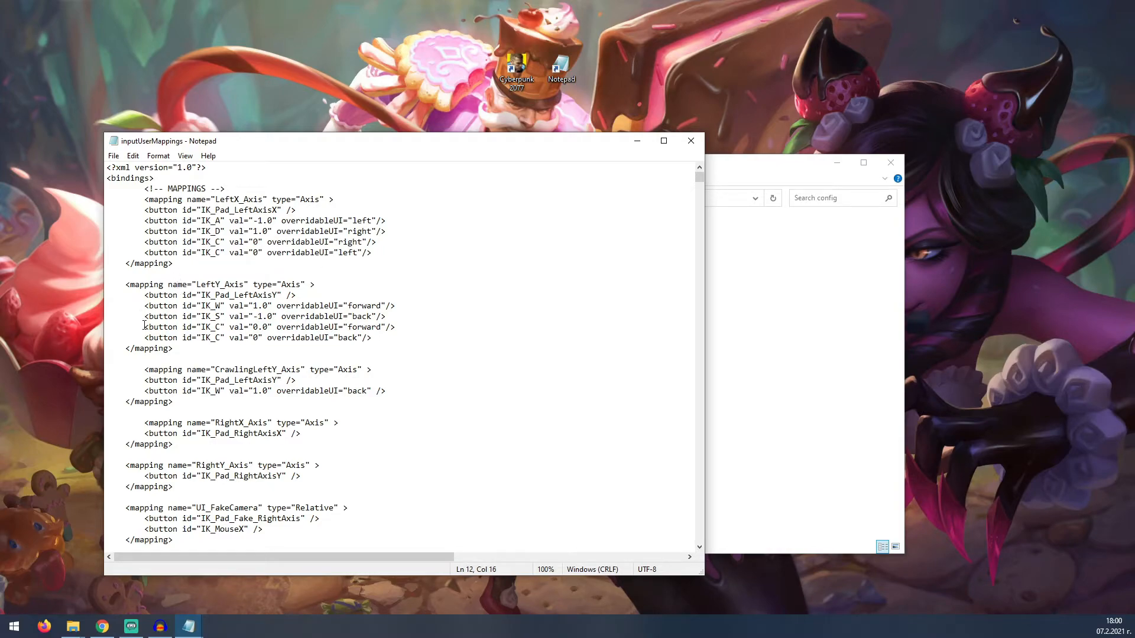
pyautogui.moveTo(143, 326); pyautogui.dragTo(375, 339)
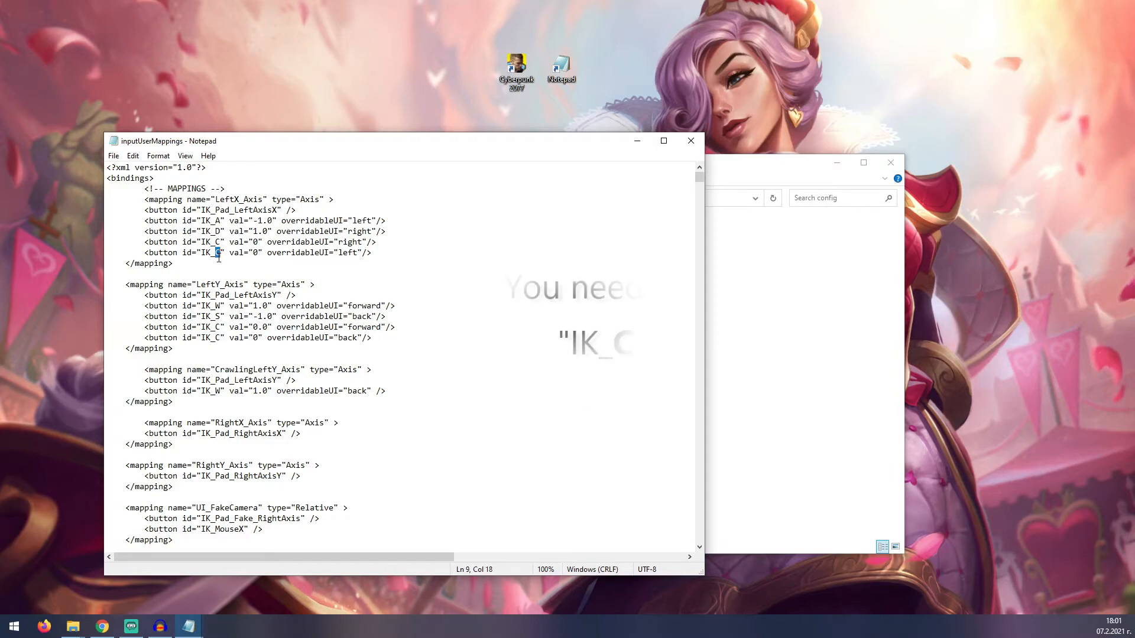
pyautogui.write('m')
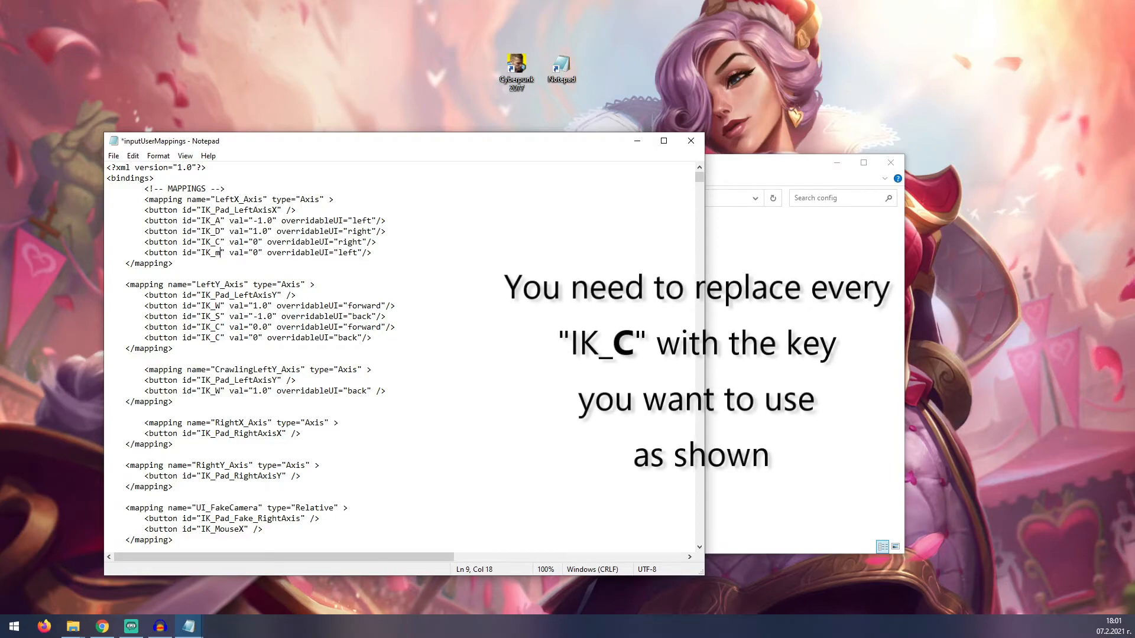
pyautogui.write('ouse4')
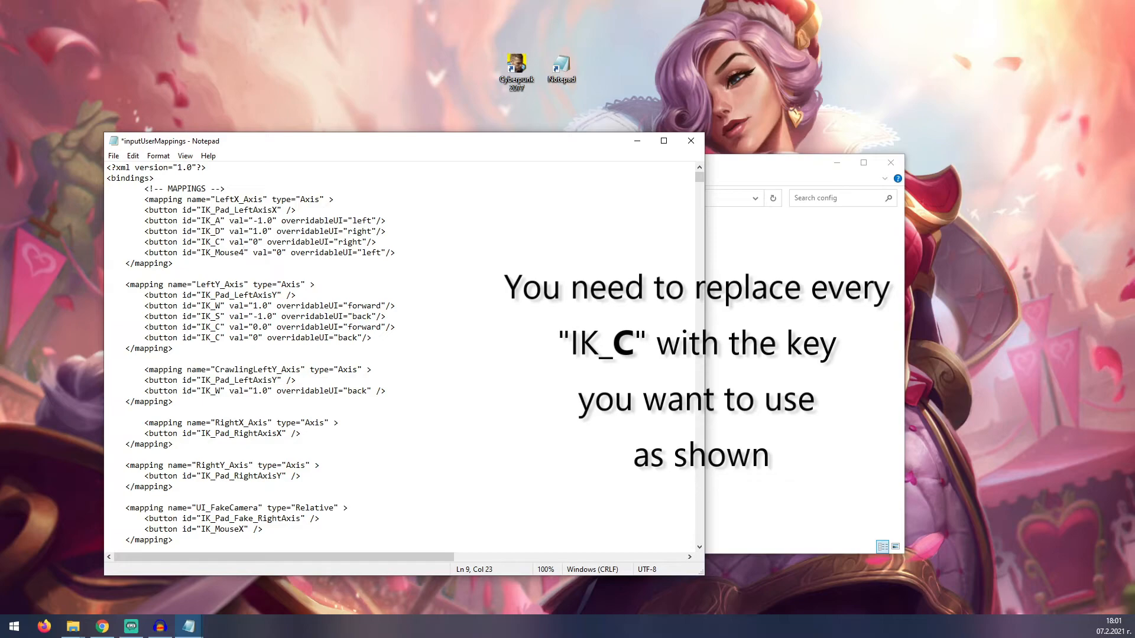
pyautogui.press('BackSpace')
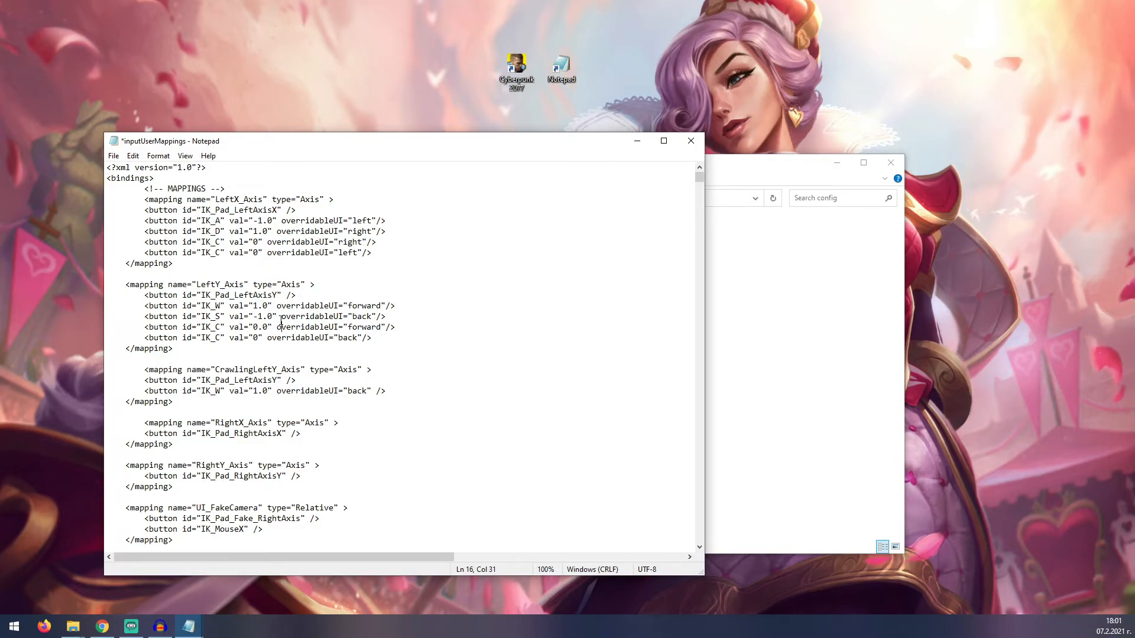
# Search inputUserMappings for "Dodge" to reach the Dodge_Button mapping.
pyautogui.press('ctrl+f')
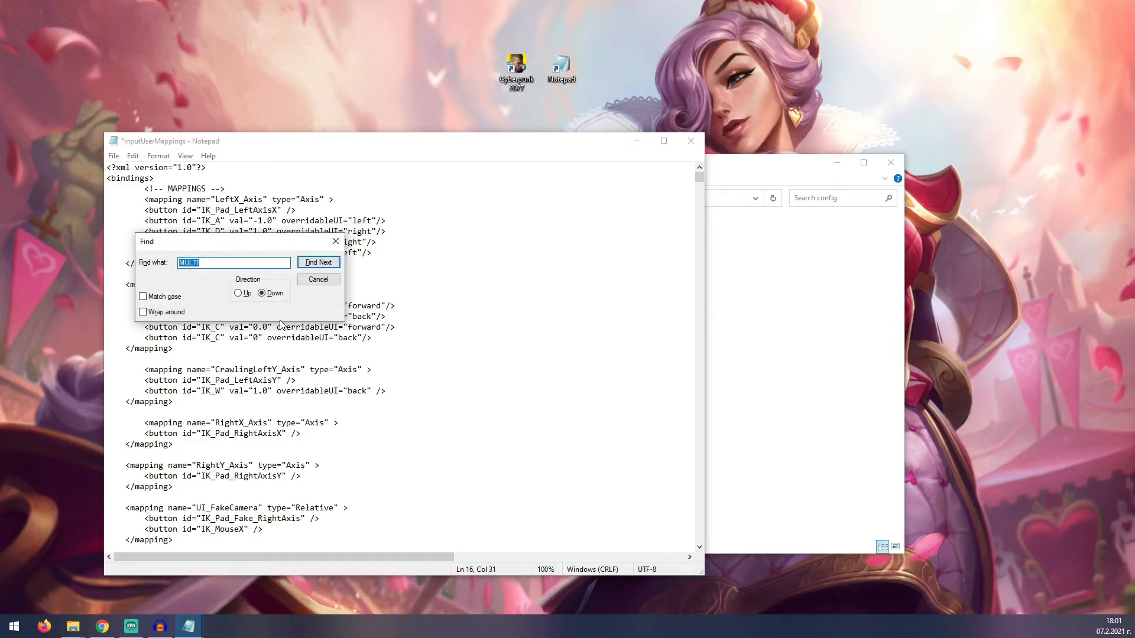
pyautogui.write('Dodge')
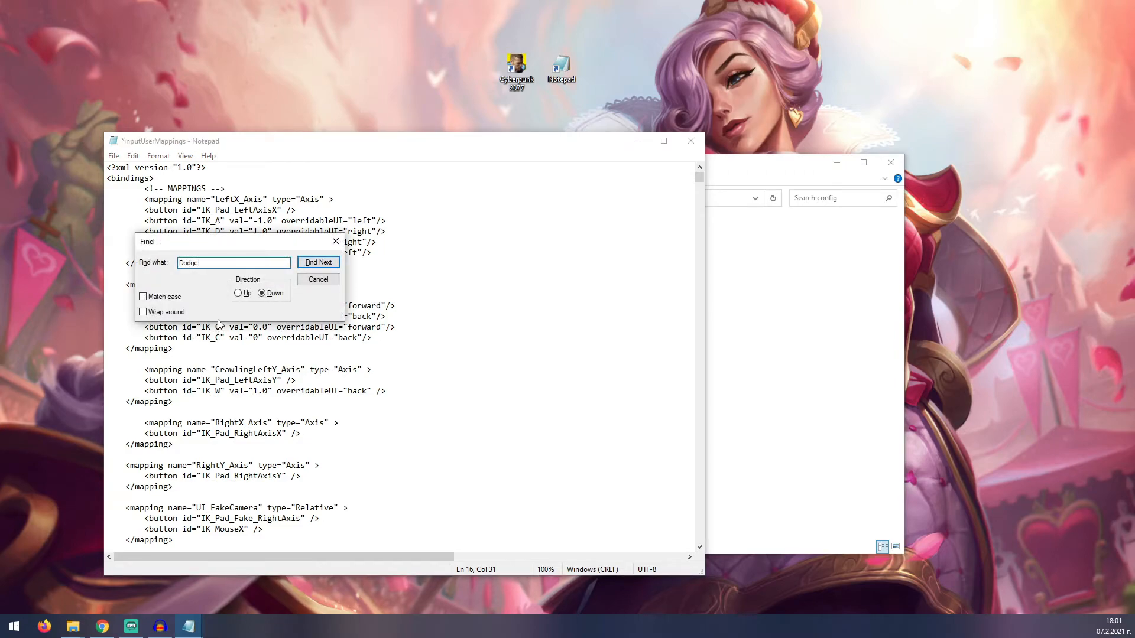
pyautogui.click(318, 262)
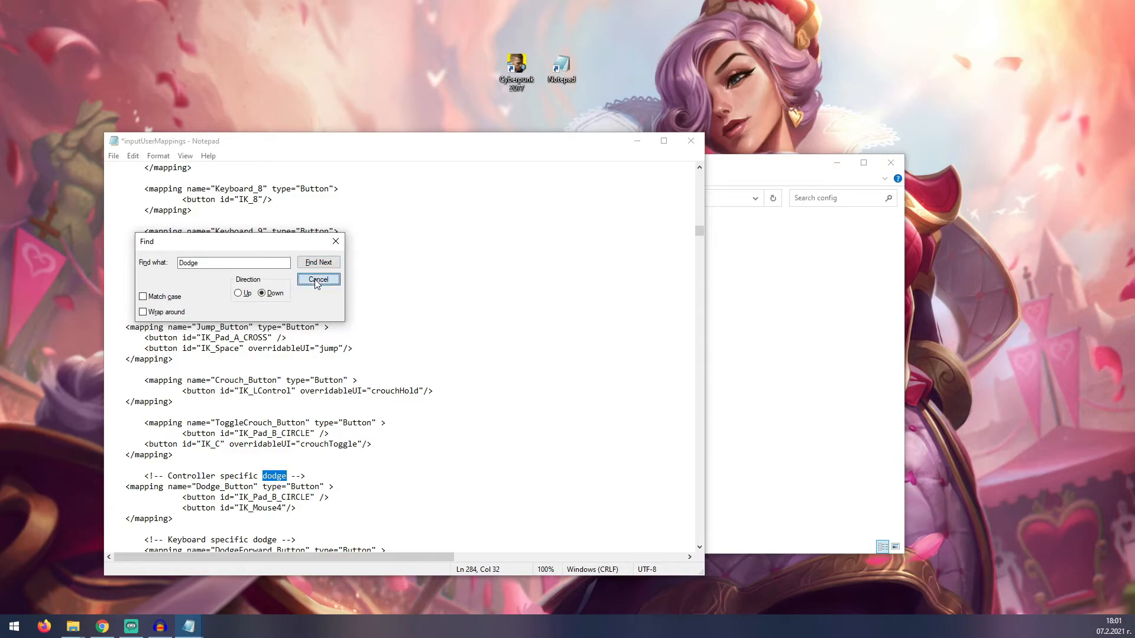
pyautogui.click(318, 280)
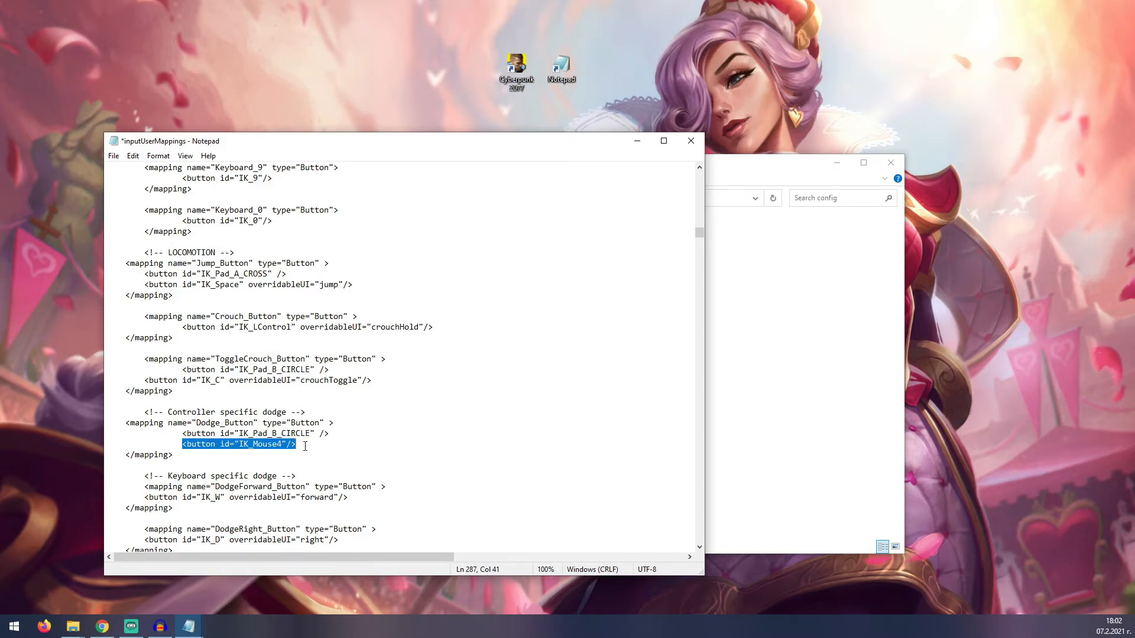
# Inspect the IK_Mouse4 key and dodge comment in the Dodge_Button binding.
pyautogui.click(234, 445)
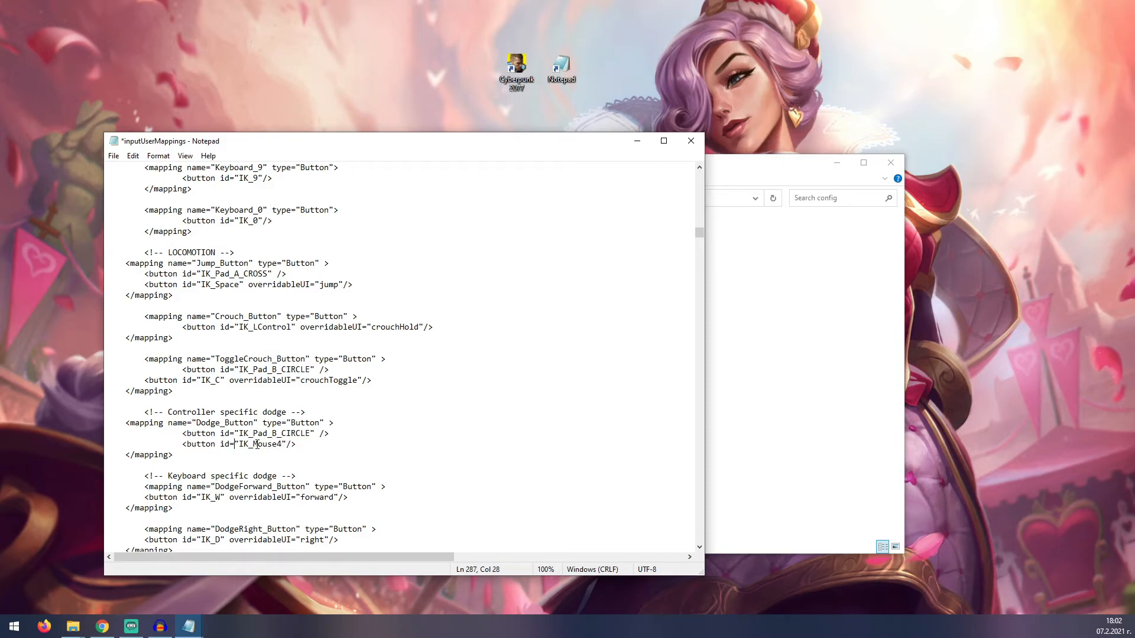
pyautogui.doubleClick(267, 444)
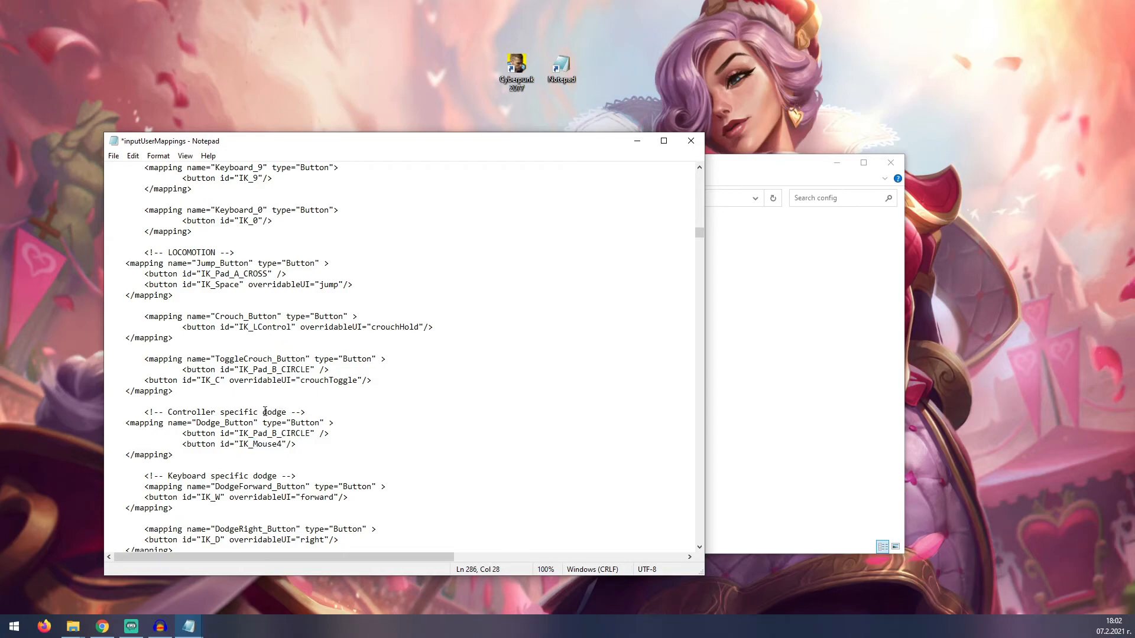
pyautogui.doubleClick(268, 443)
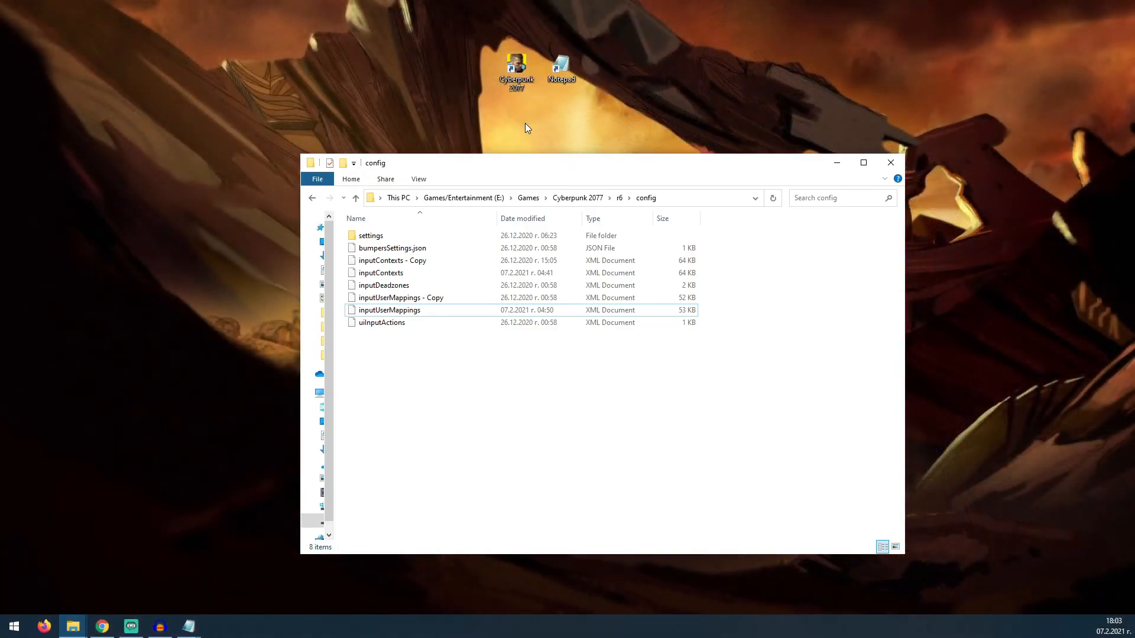
pyautogui.moveTo(508, 128)
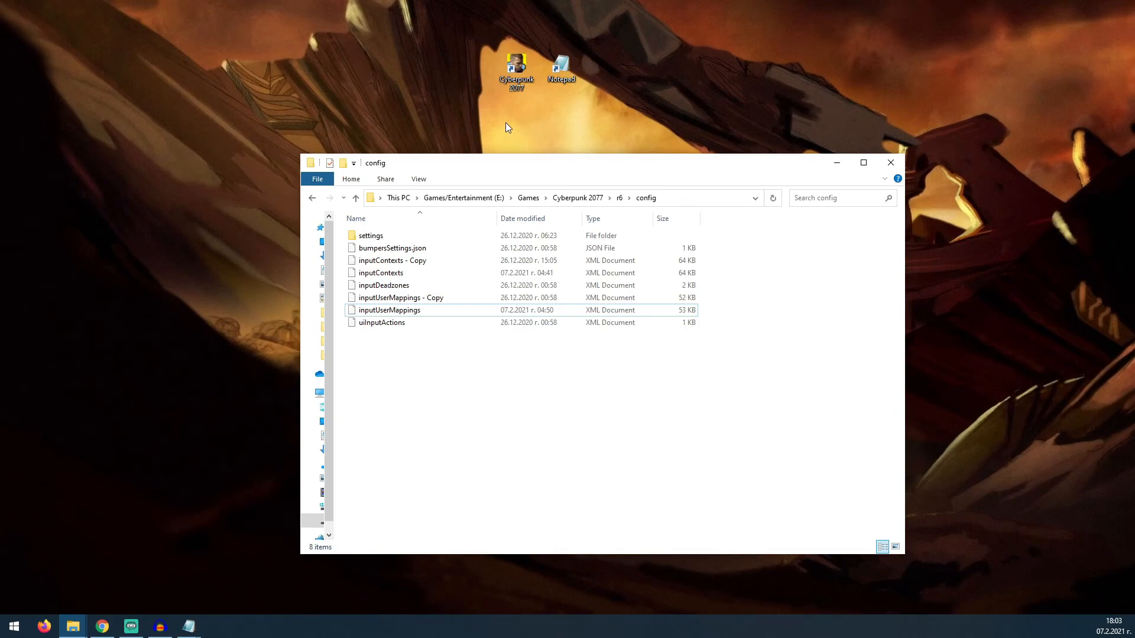
pyautogui.moveTo(492, 128)
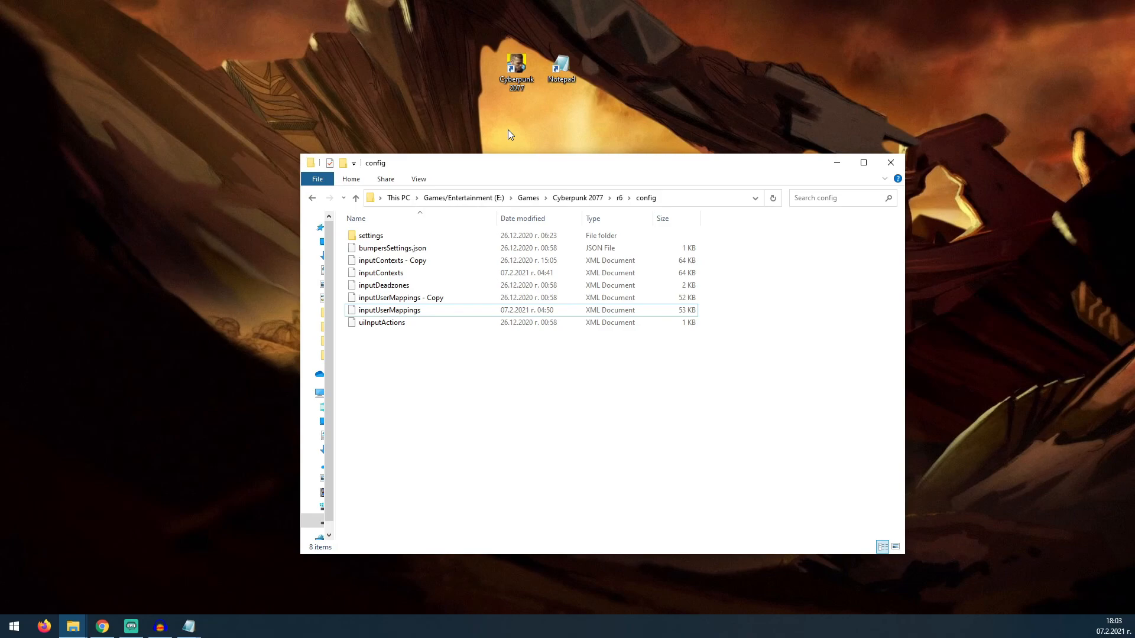
pyautogui.moveTo(514, 126)
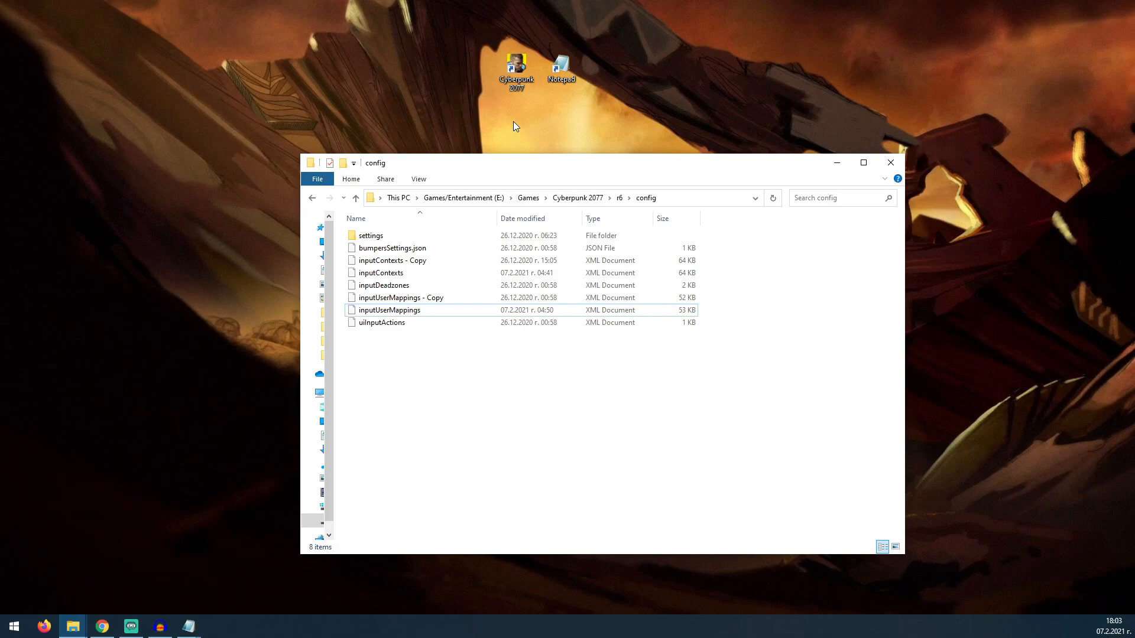